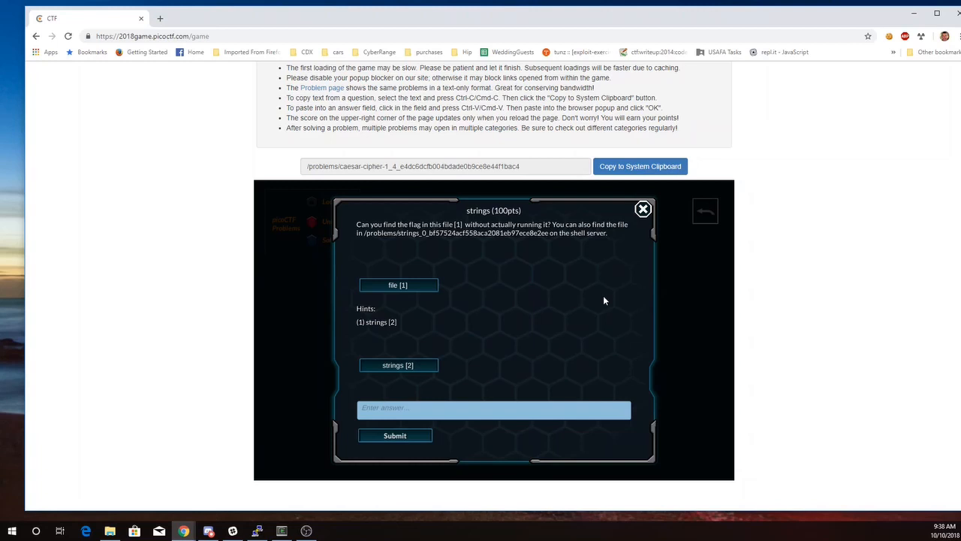
mouse_move(643, 276)
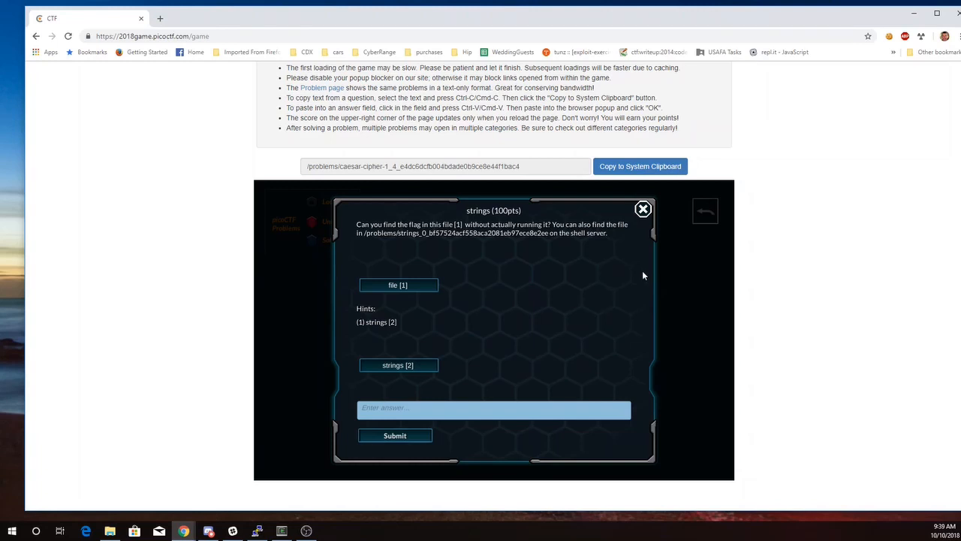
mouse_move(580, 267)
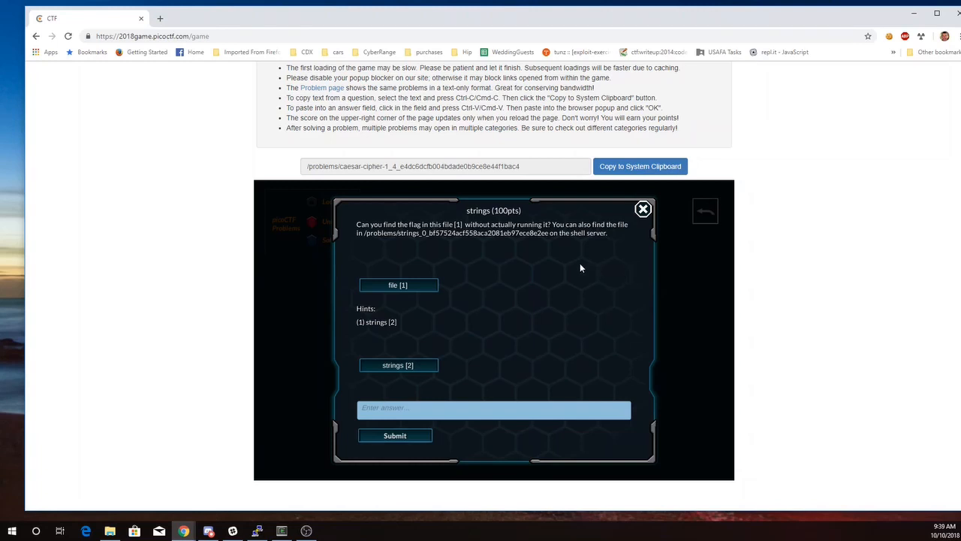
mouse_move(422, 238)
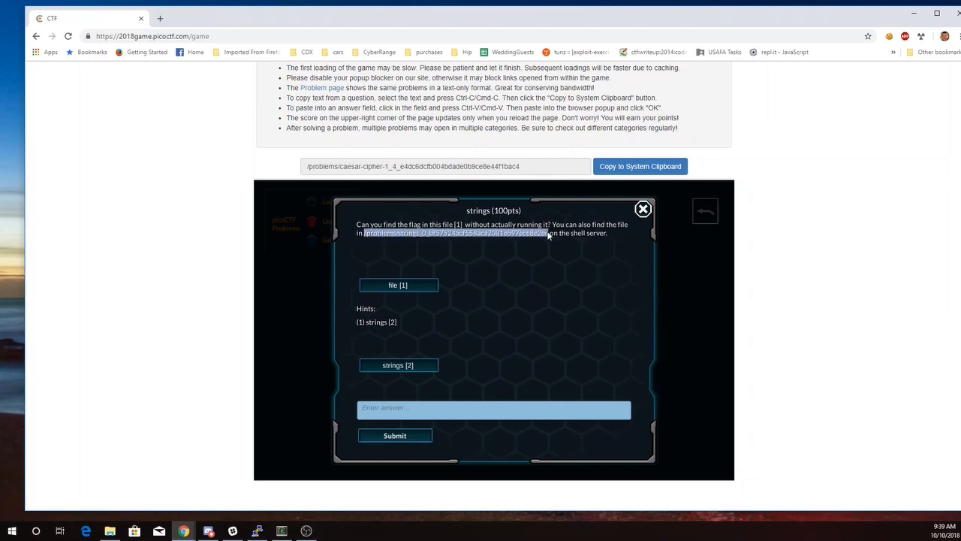
- Copy the /problems/strings_0_... shell-server path from the strings challenge description
click(640, 165)
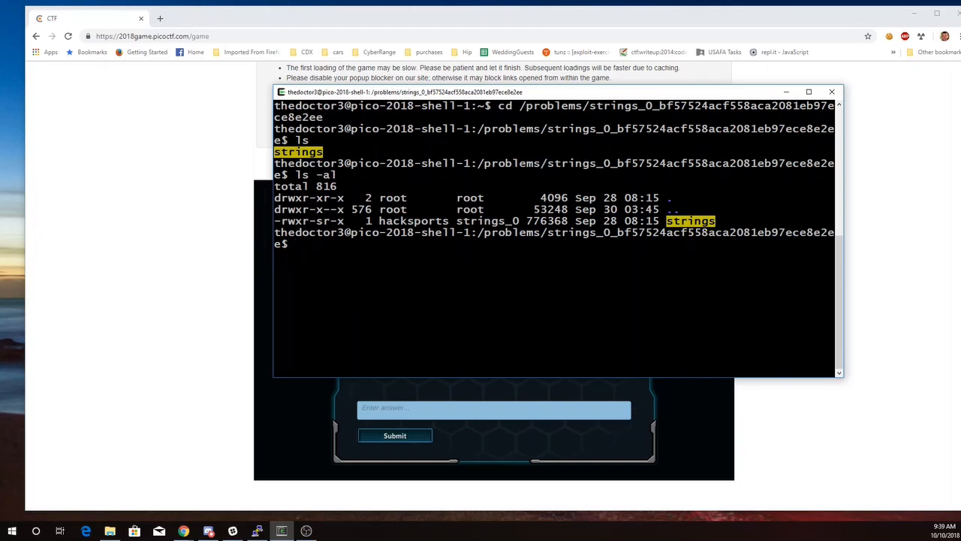
- Run ./strings to read its hint, then begin entering 'strings strings'
text(./)
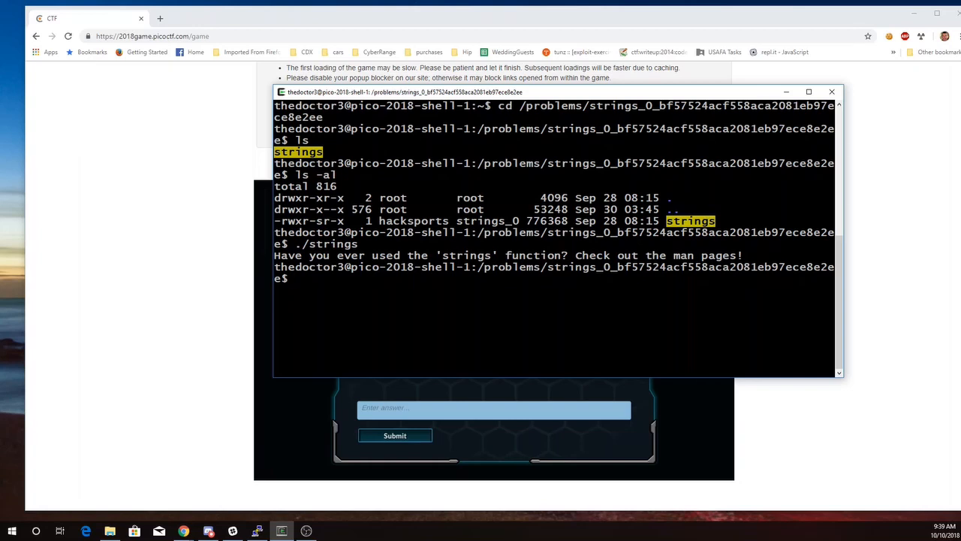
text(string)
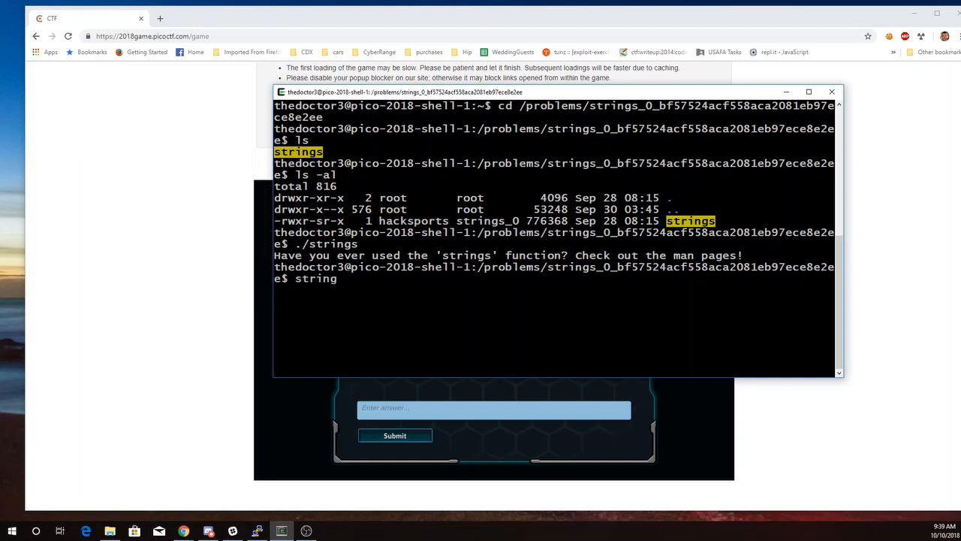
text(s strings)
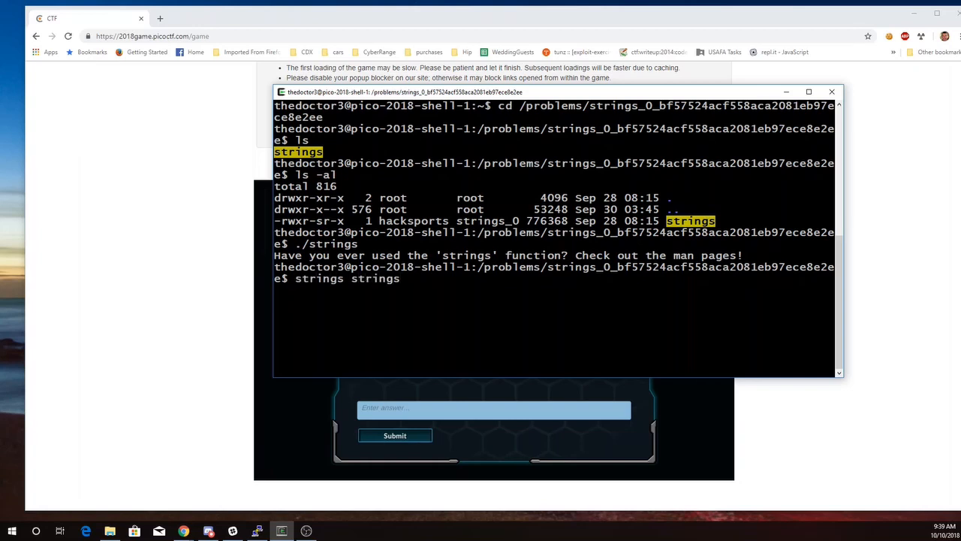
- Run 'strings strings' and scroll through the dumped symbol and section names
key(Return)
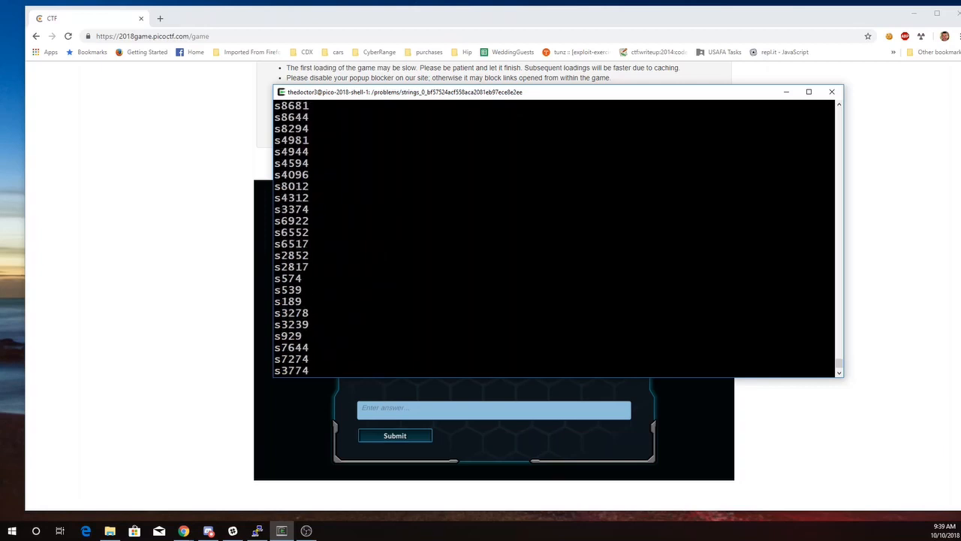
scroll(down, 3)
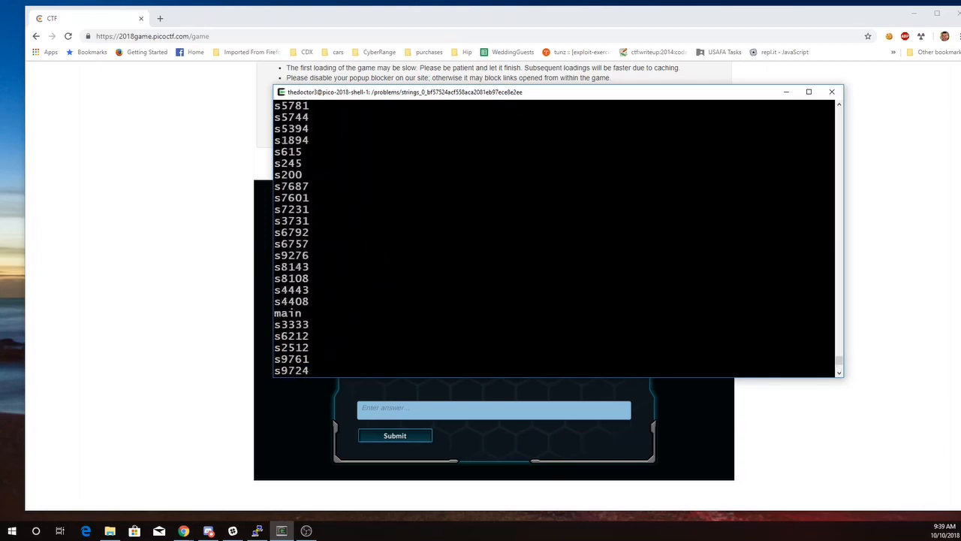
scroll(down, 3)
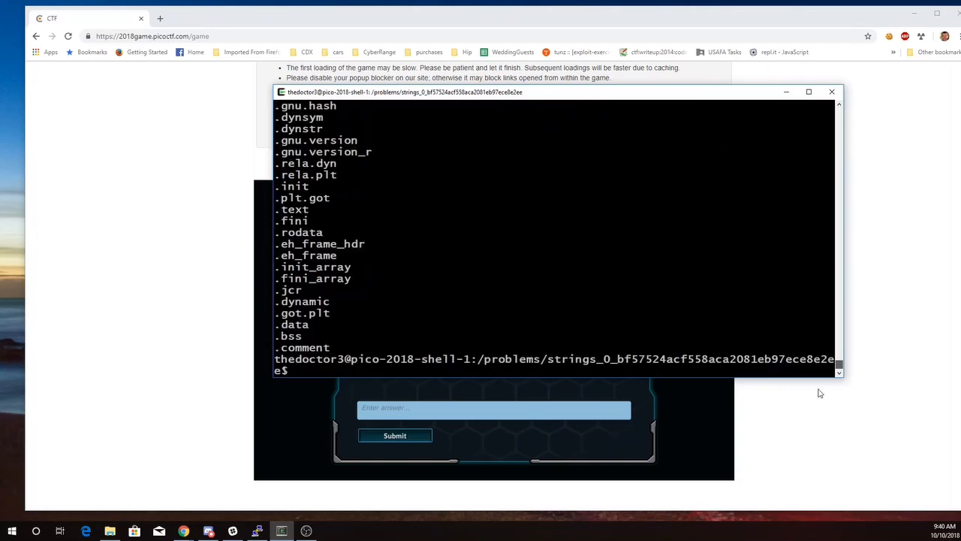
- Run 'strings strings | more', page through the output to the end, and return to the prompt
text(st)
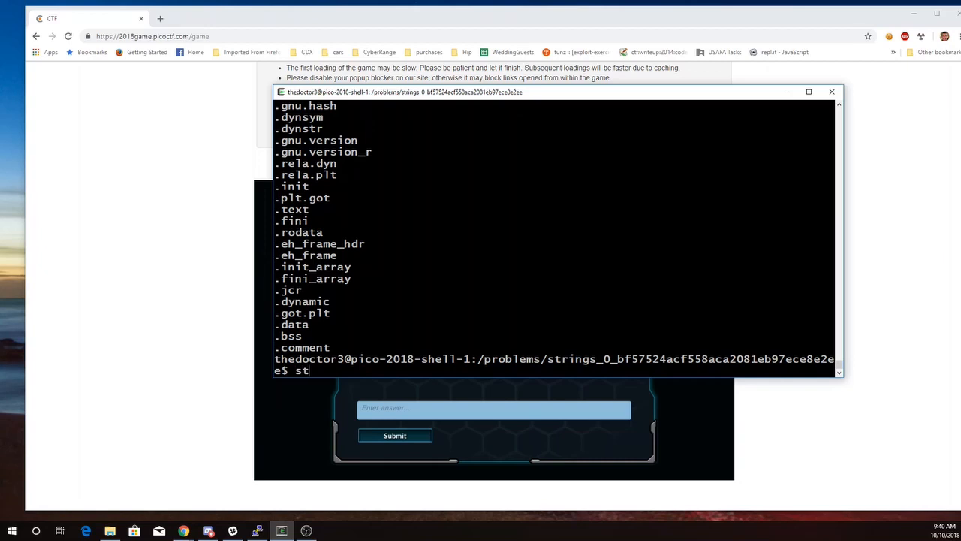
text(rings string |)
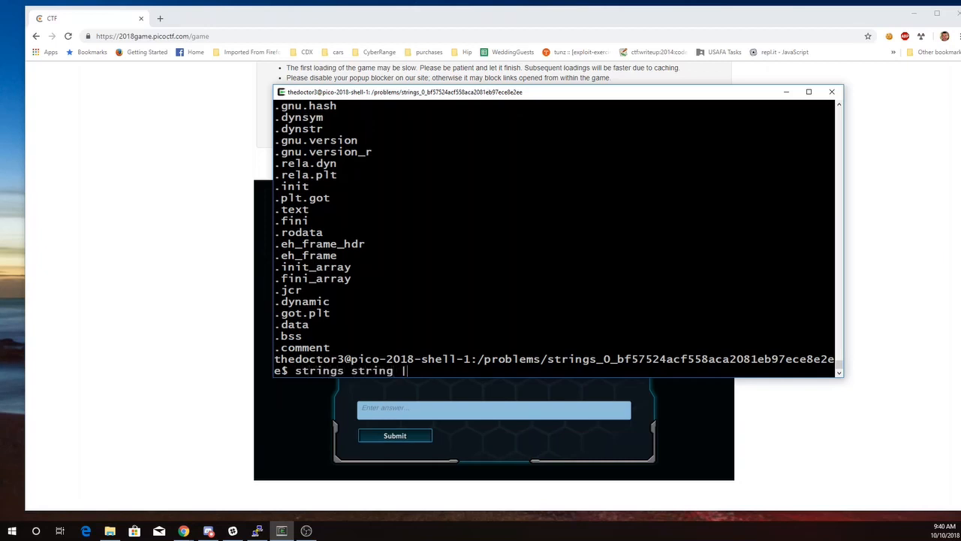
text(s)
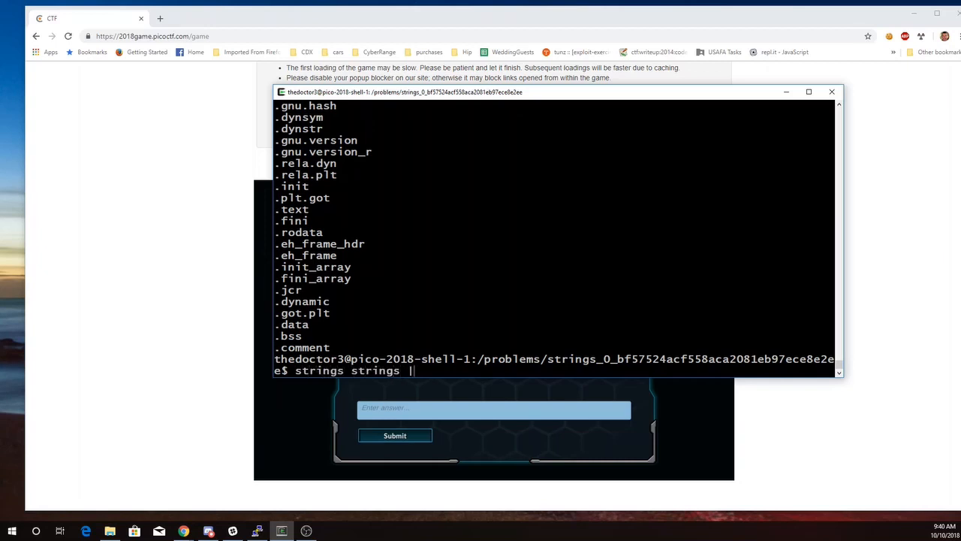
text(more)
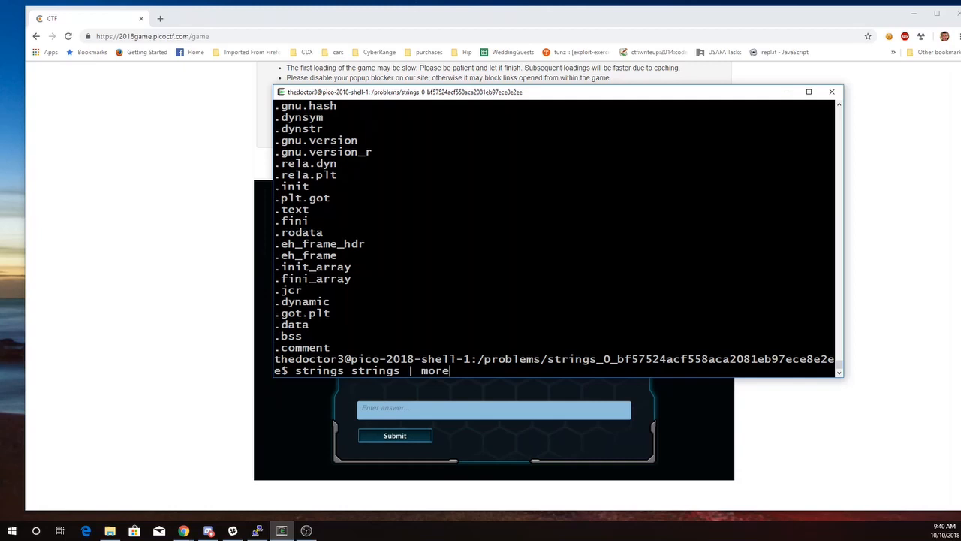
key(Return)
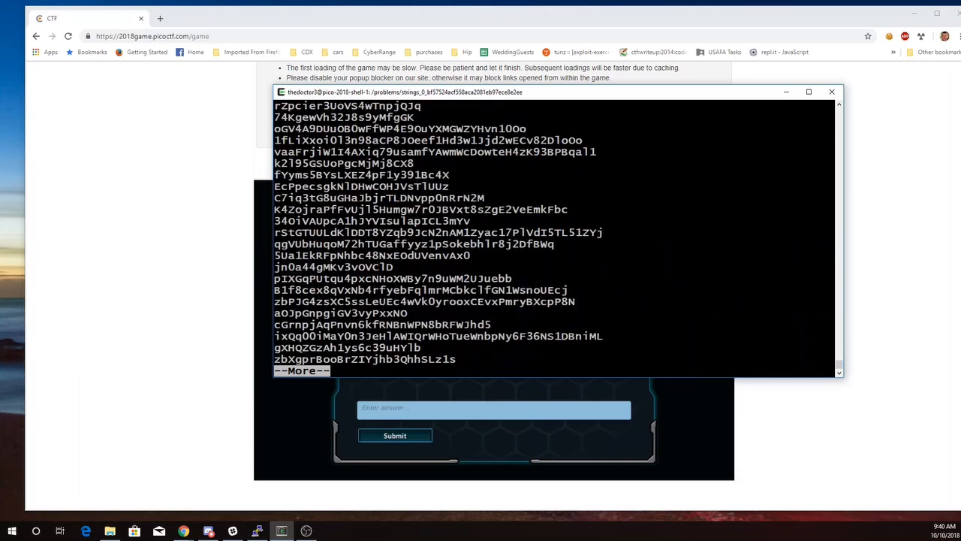
scroll(down, 3)
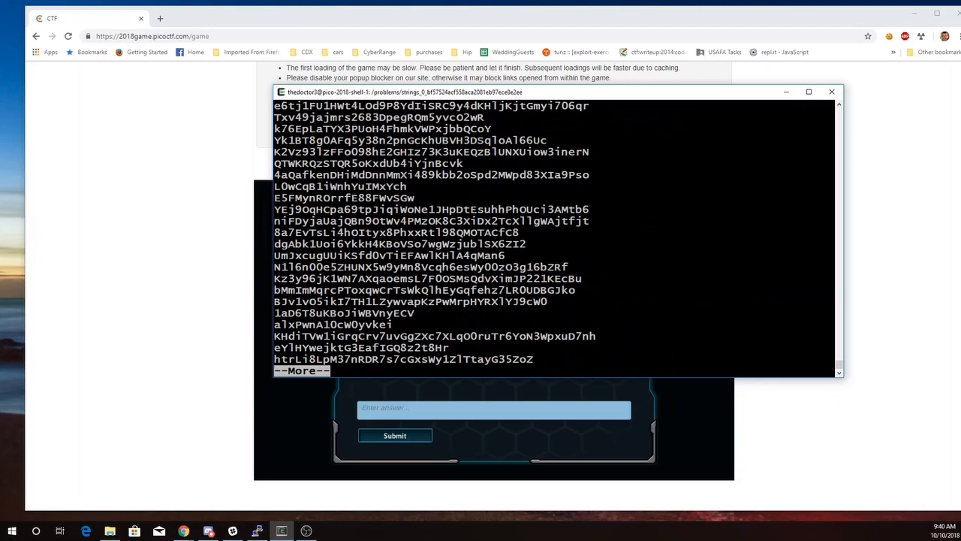
key(space)
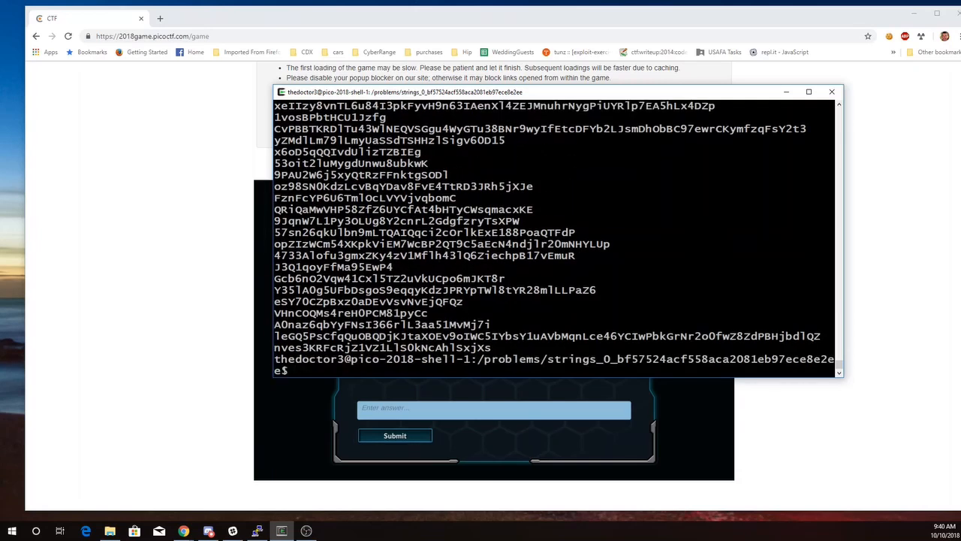
- Run 'strings strings | grep pico' to reveal picoCTF{sTrIngS_sAVeS_Time_c09b1444}
text(strings strings | grep pico)
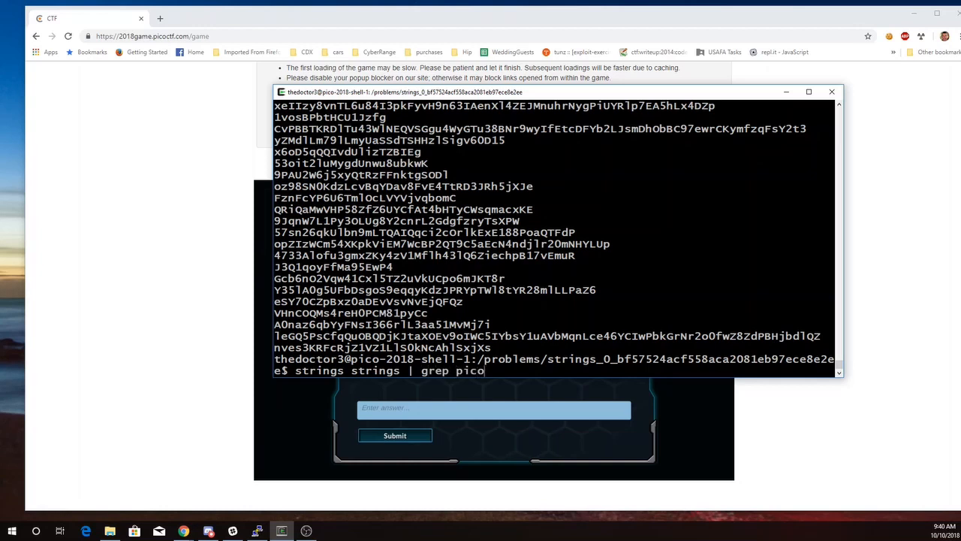
key(Return)
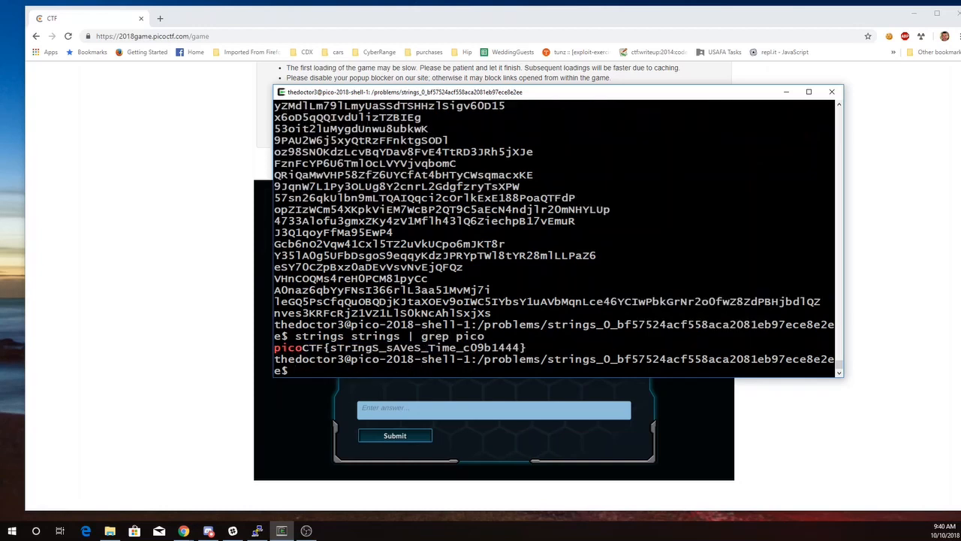